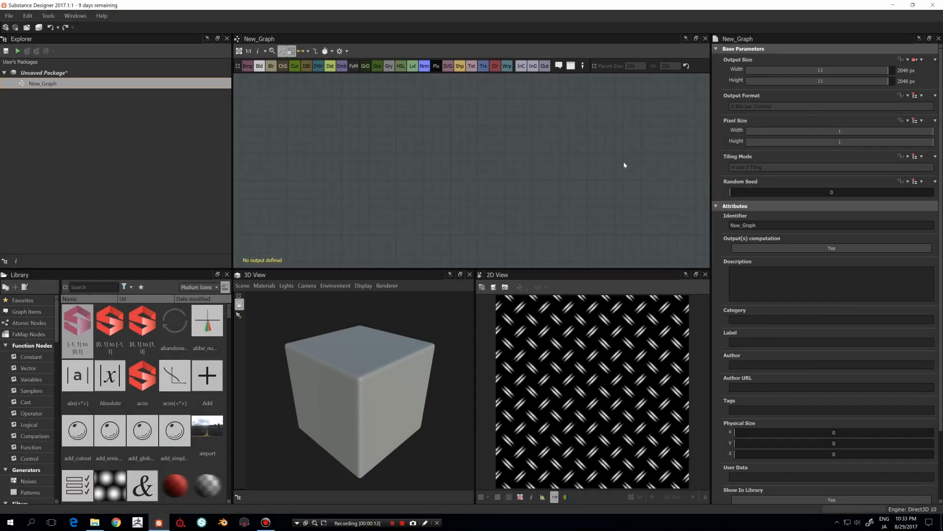
{"action": "mouse_move", "coordinate": [592, 183]}
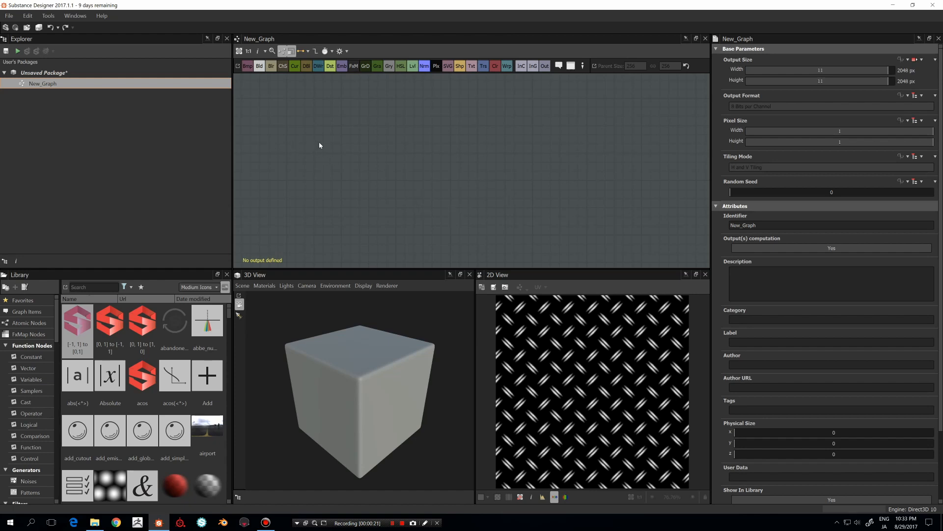
{"action": "mouse_move", "coordinate": [346, 155]}
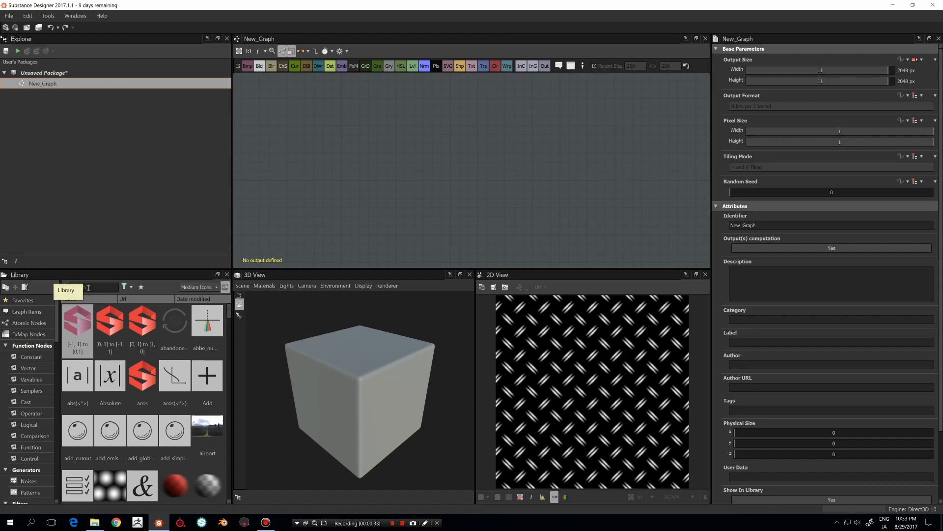
Step: Open Edit > Preferences and go to the Projects configuration page
{"action": "left_click", "coordinate": [9, 15]}
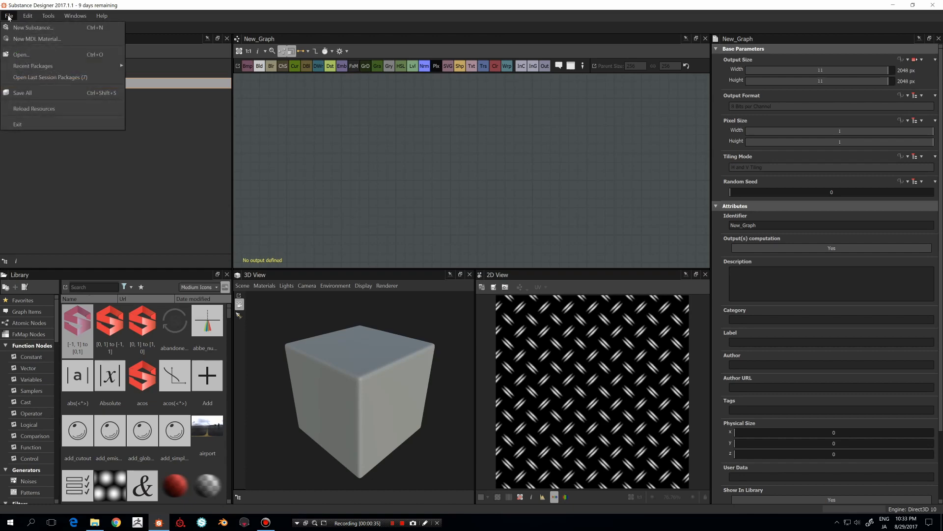
{"action": "left_click", "coordinate": [27, 16]}
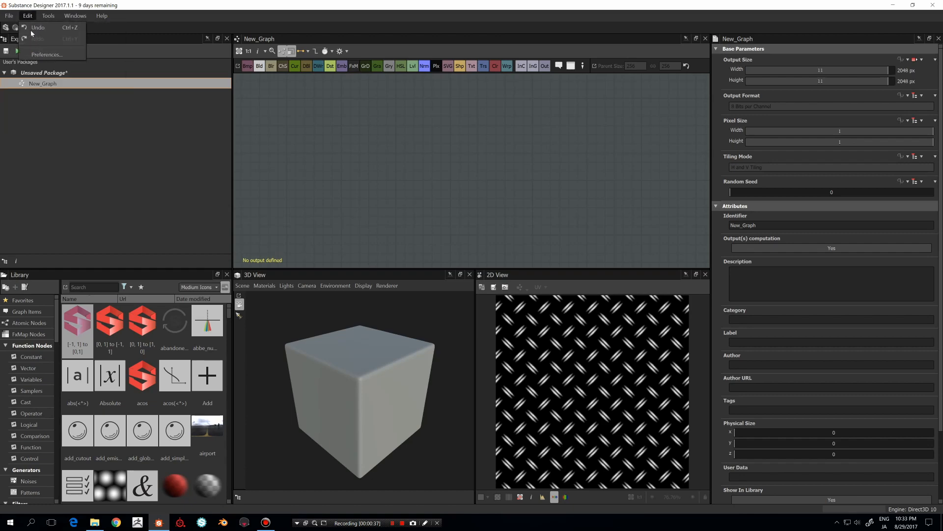
{"action": "left_click", "coordinate": [45, 54]}
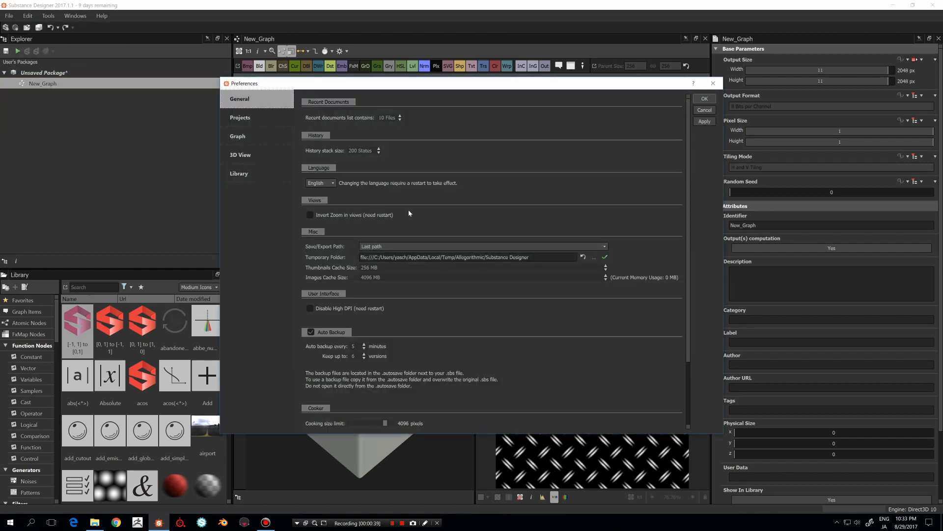
{"action": "mouse_move", "coordinate": [348, 176]}
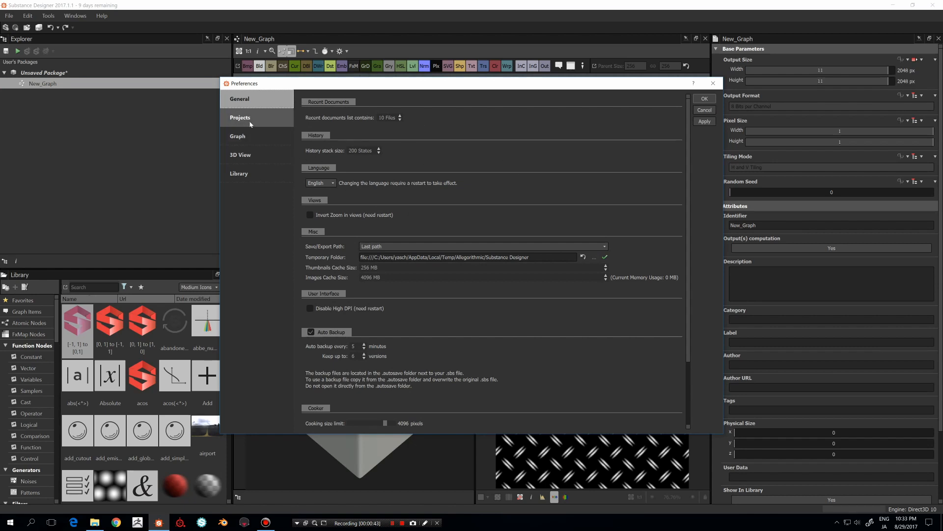
{"action": "left_click", "coordinate": [240, 117]}
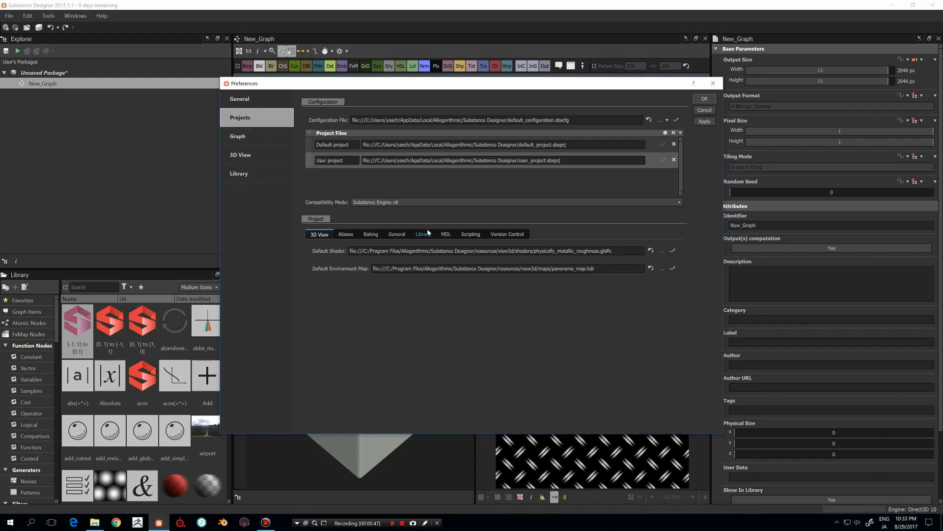
{"action": "mouse_move", "coordinate": [295, 152]}
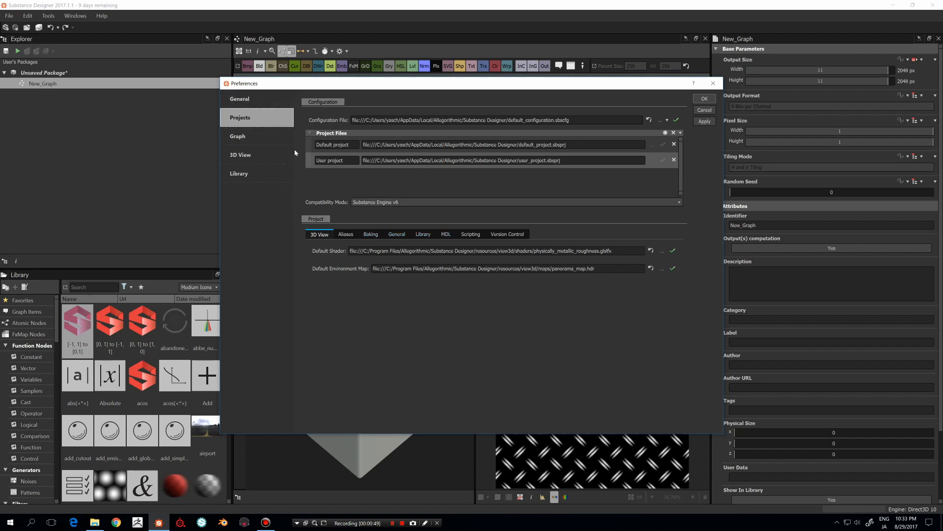
Step: Show the project's Library tab listing the recursive path file:///Z:/Substances
{"action": "left_click", "coordinate": [423, 234]}
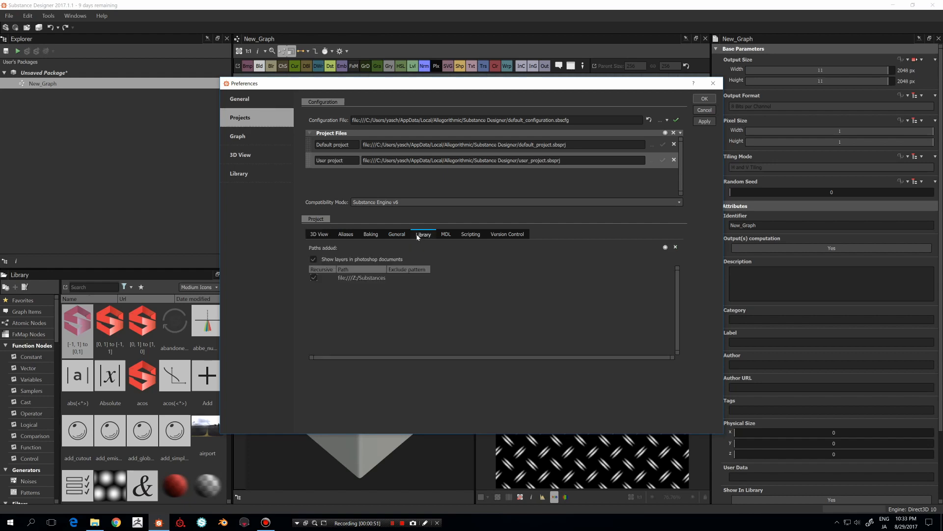
{"action": "left_click", "coordinate": [361, 277]}
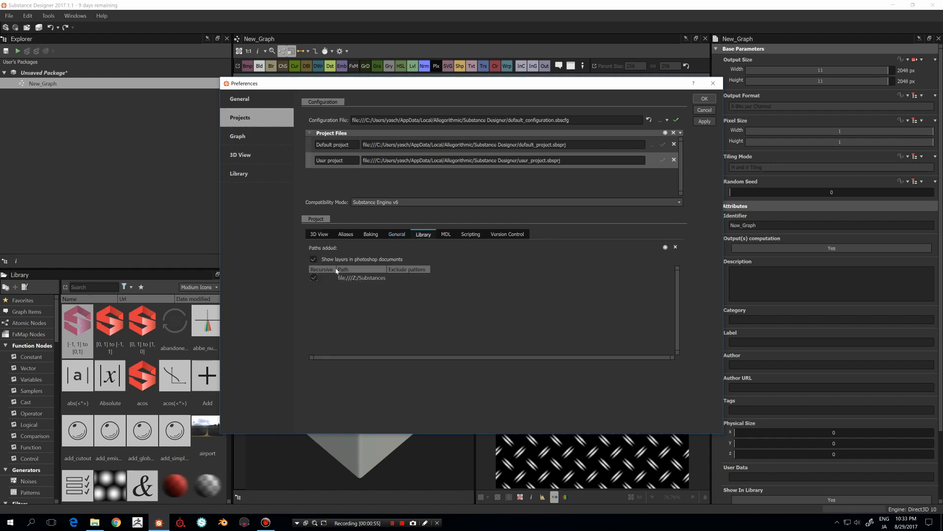
{"action": "left_click", "coordinate": [361, 278]}
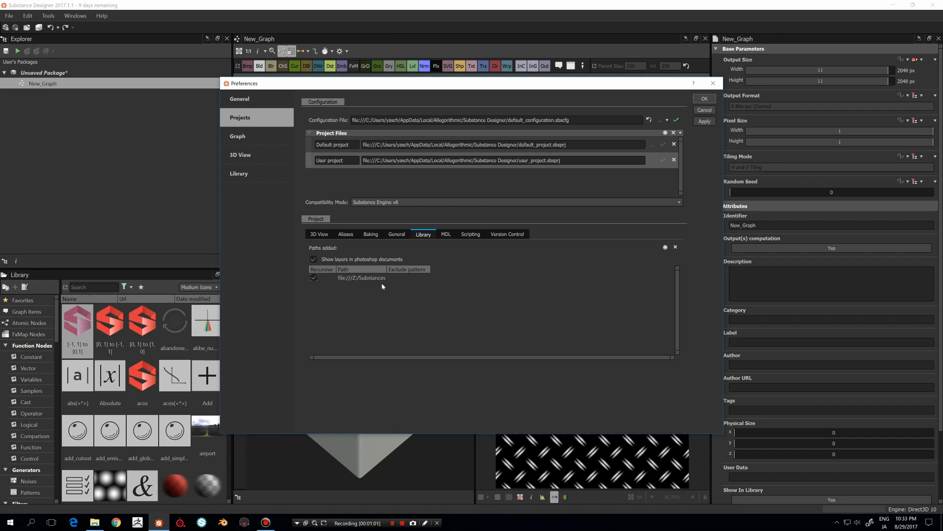
{"action": "left_click", "coordinate": [361, 277]}
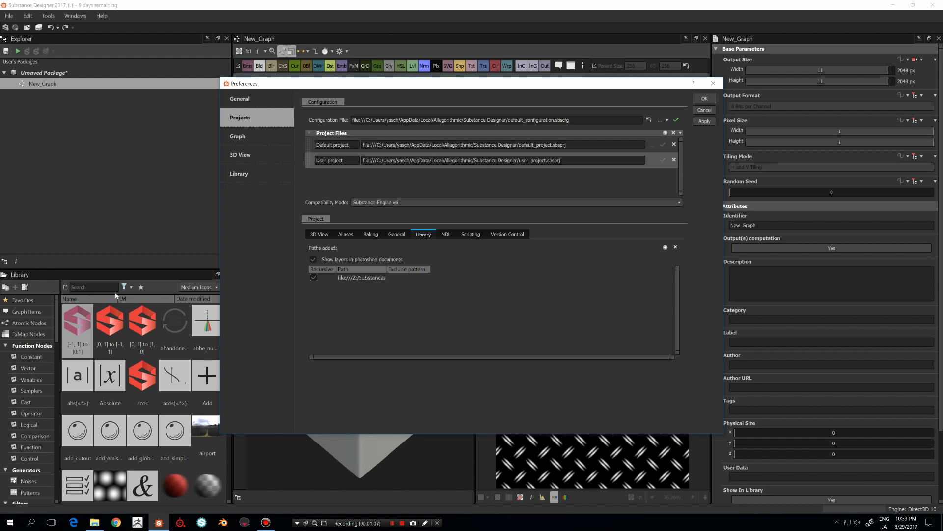
{"action": "mouse_move", "coordinate": [91, 288]}
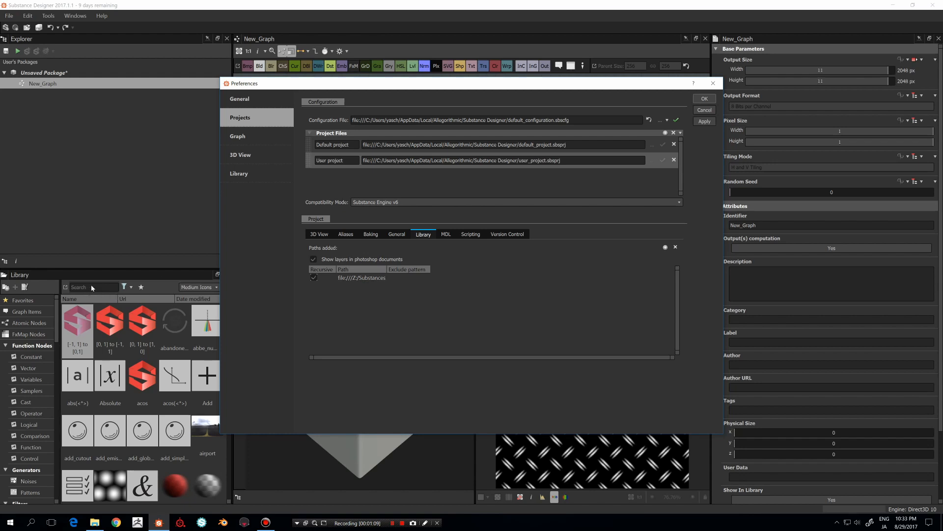
Step: Close Preferences and focus the Library panel's search field
{"action": "left_click", "coordinate": [704, 98]}
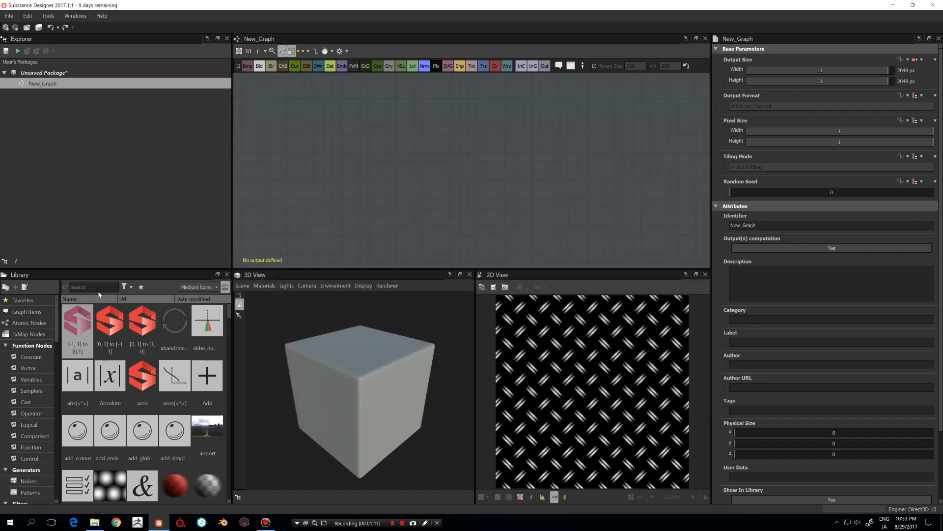
{"action": "mouse_move", "coordinate": [93, 287]}
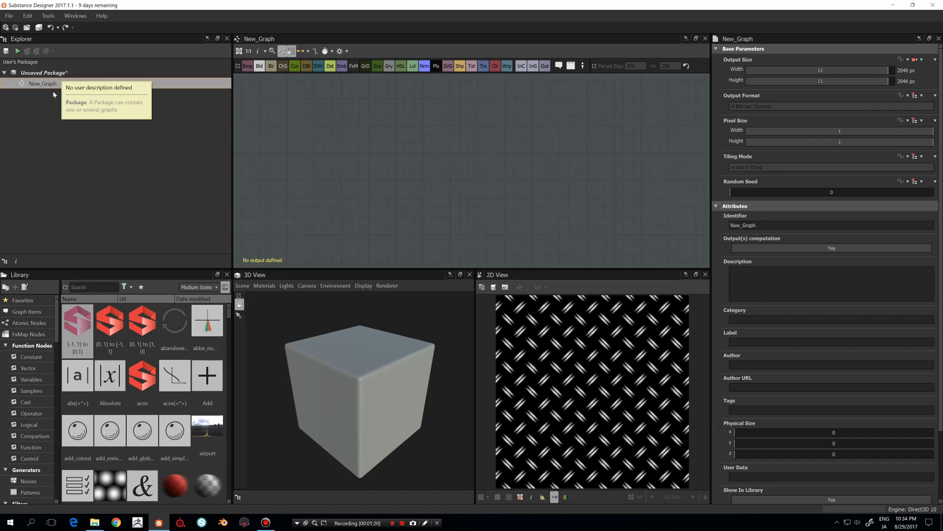
{"action": "mouse_move", "coordinate": [39, 91]}
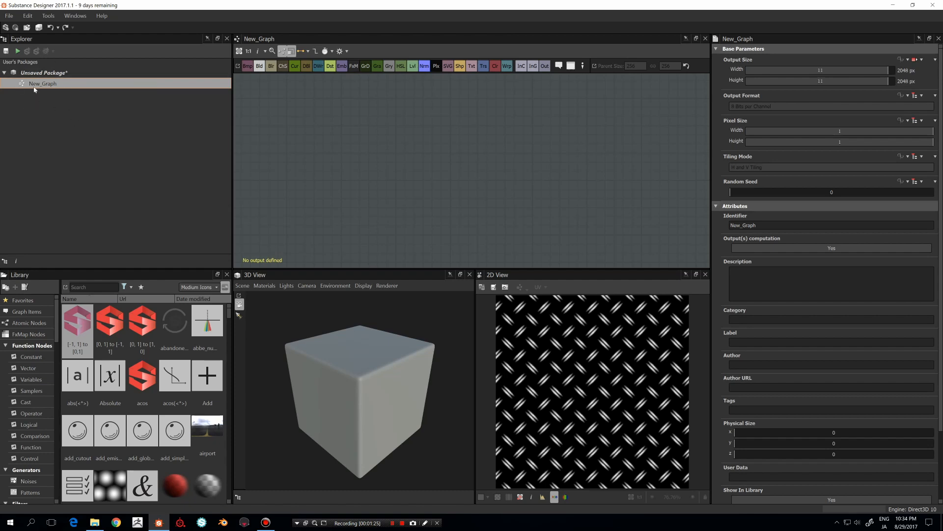
{"action": "mouse_move", "coordinate": [173, 263]}
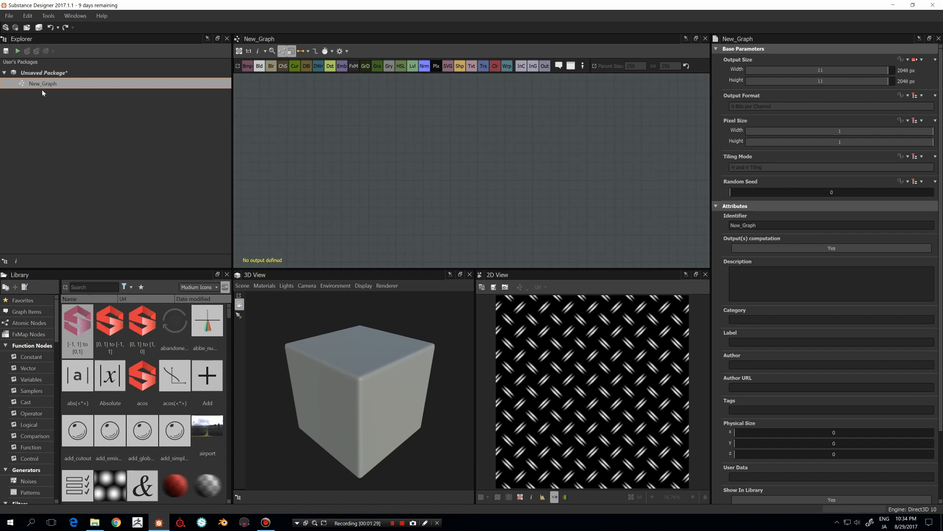
{"action": "left_click", "coordinate": [94, 287]}
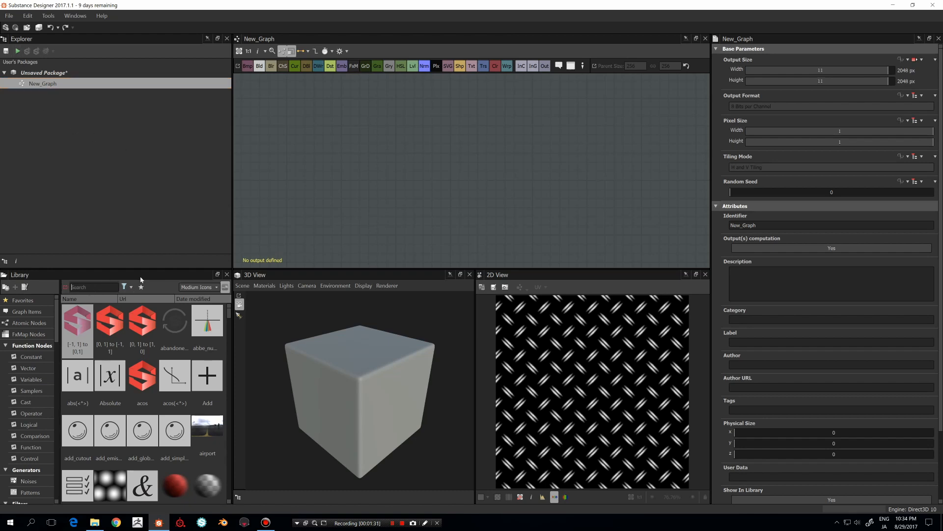
{"action": "mouse_move", "coordinate": [523, 362]}
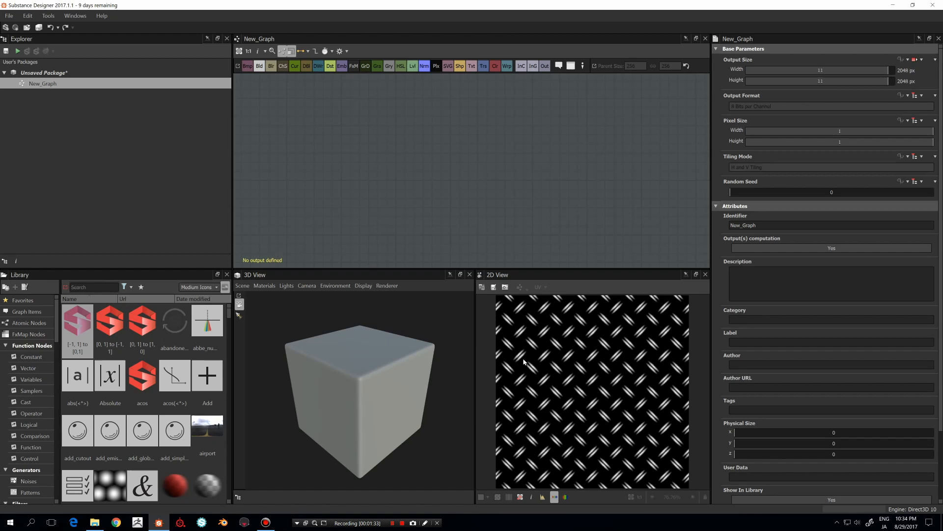
{"action": "mouse_move", "coordinate": [572, 362]}
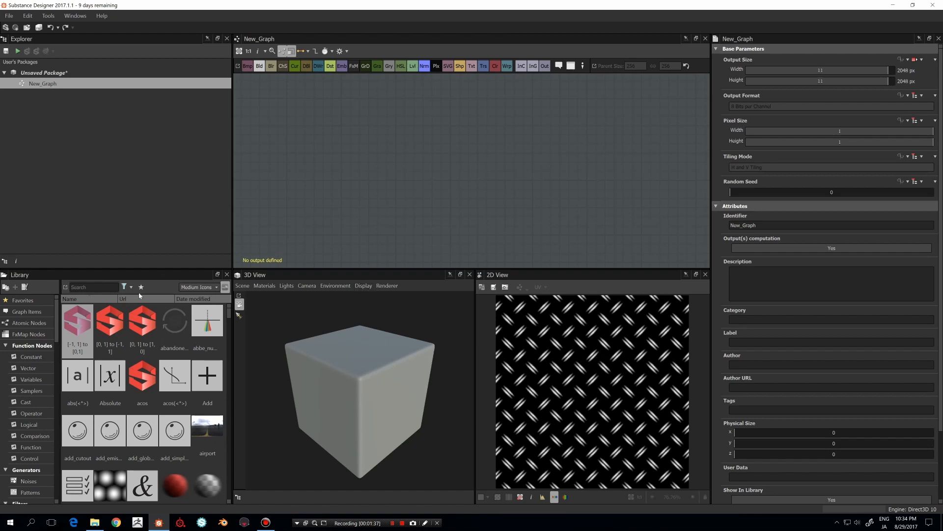
Step: Search the library for 'dia' and select the diamondpattern result
{"action": "type", "text": "d"}
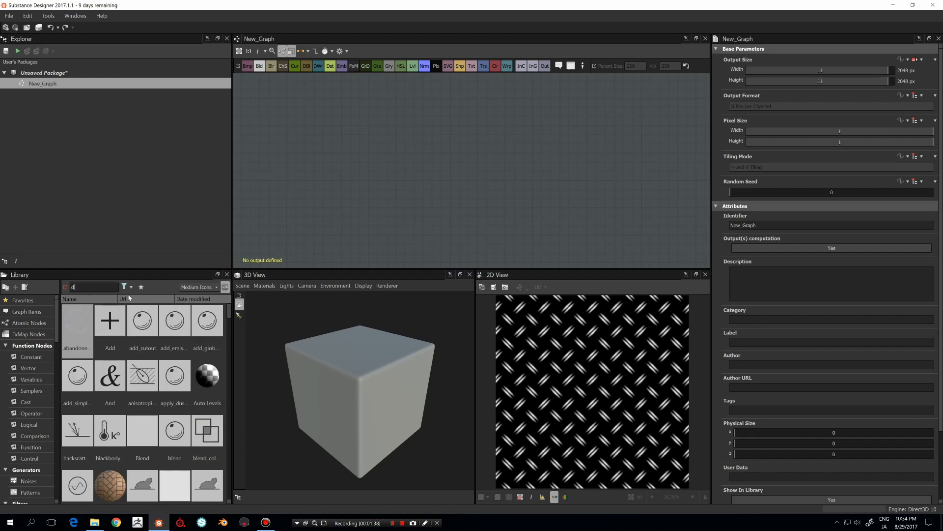
{"action": "type", "text": "ia"}
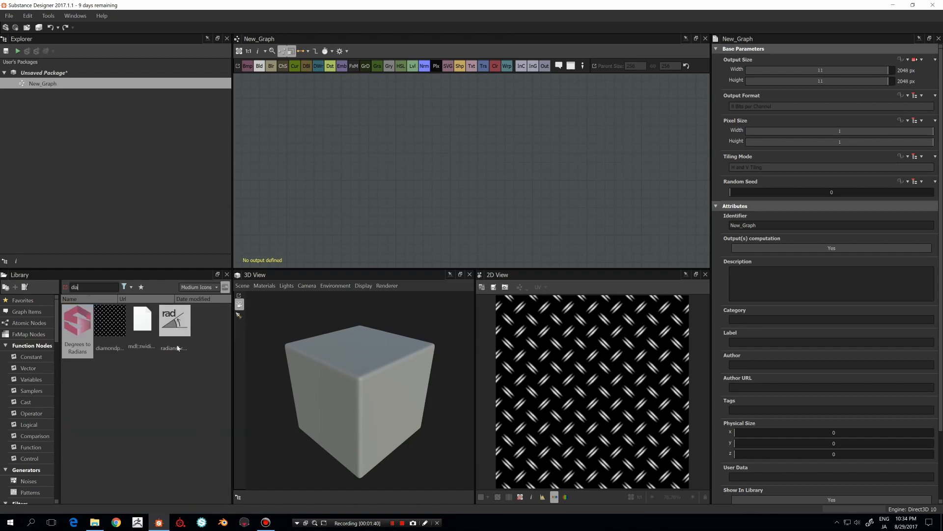
{"action": "left_click", "coordinate": [109, 319]}
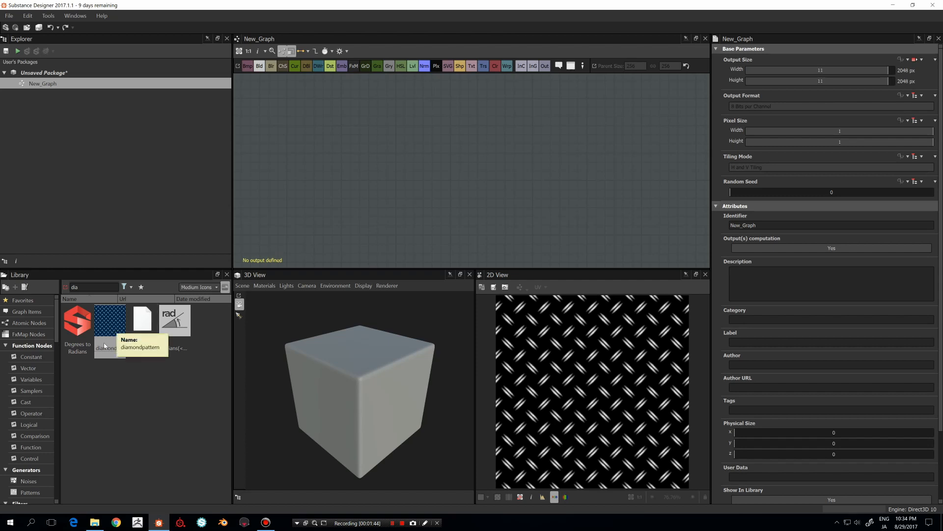
{"action": "mouse_move", "coordinate": [107, 329]}
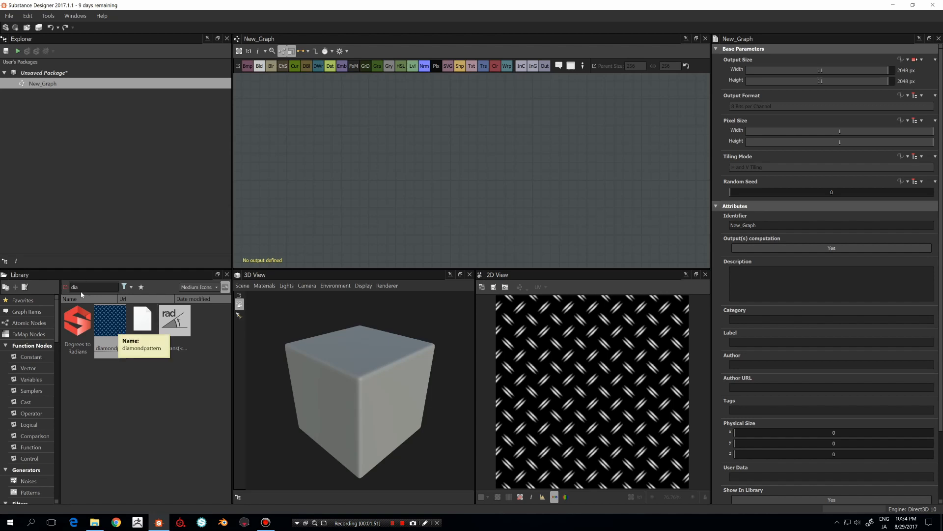
Step: Drag a diamondpattern instance into New_Graph and nudge it into position
{"action": "left_click_drag", "start_coordinate": [110, 319], "coordinate": [247, 226]}
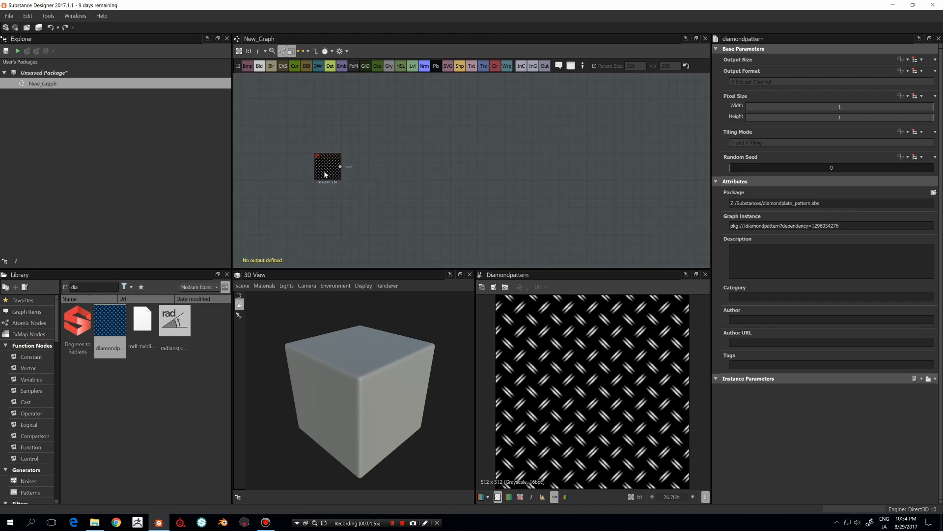
{"action": "left_click_drag", "start_coordinate": [327, 167], "coordinate": [337, 167]}
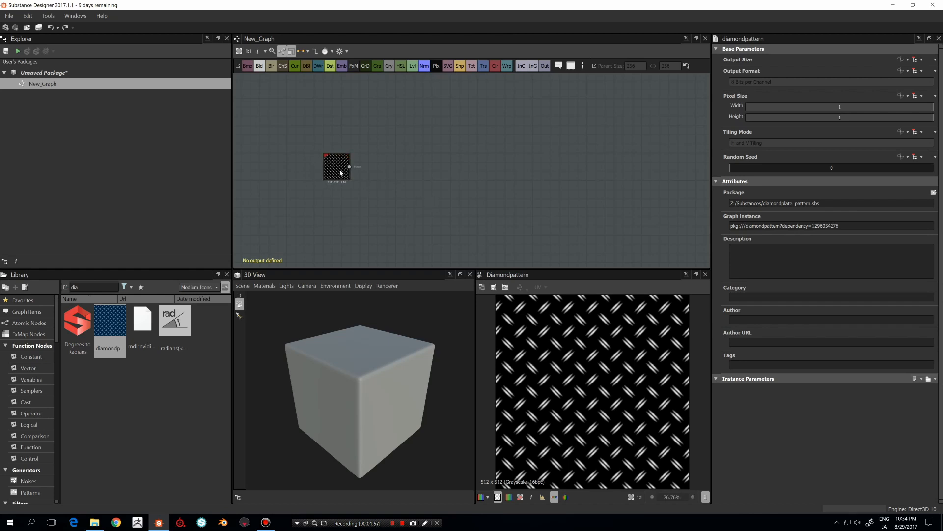
{"action": "mouse_move", "coordinate": [340, 172]}
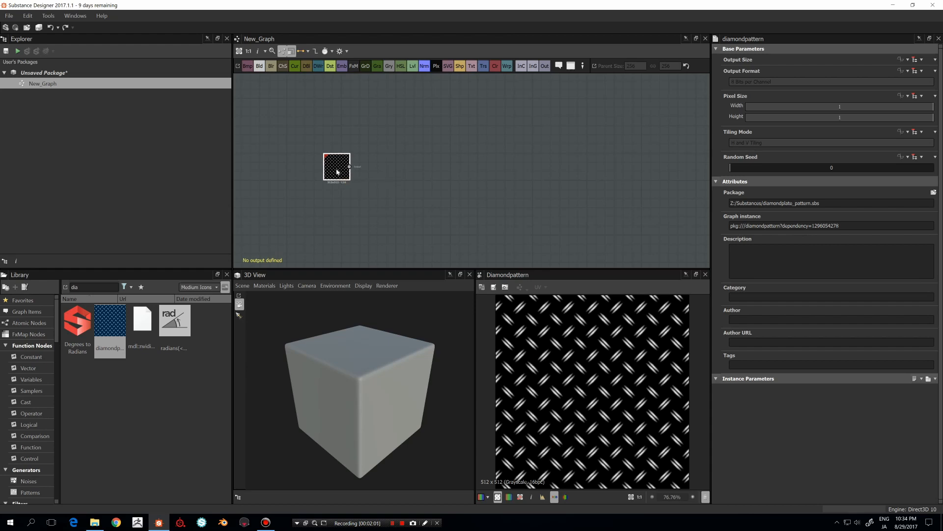
Step: Open the instance's referenced graph, loading diamondplate_pattern.sbs and expanding it in Explorer
{"action": "right_click", "coordinate": [337, 167]}
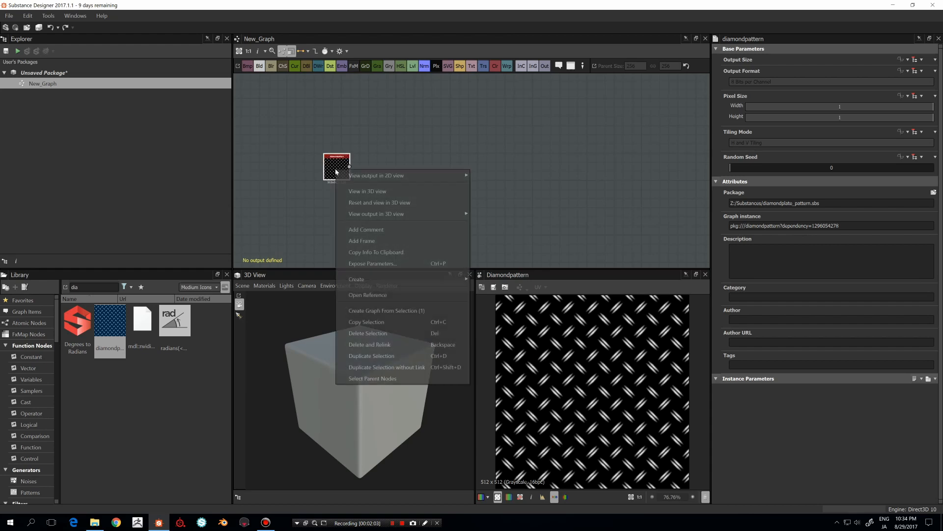
{"action": "left_click", "coordinate": [367, 295]}
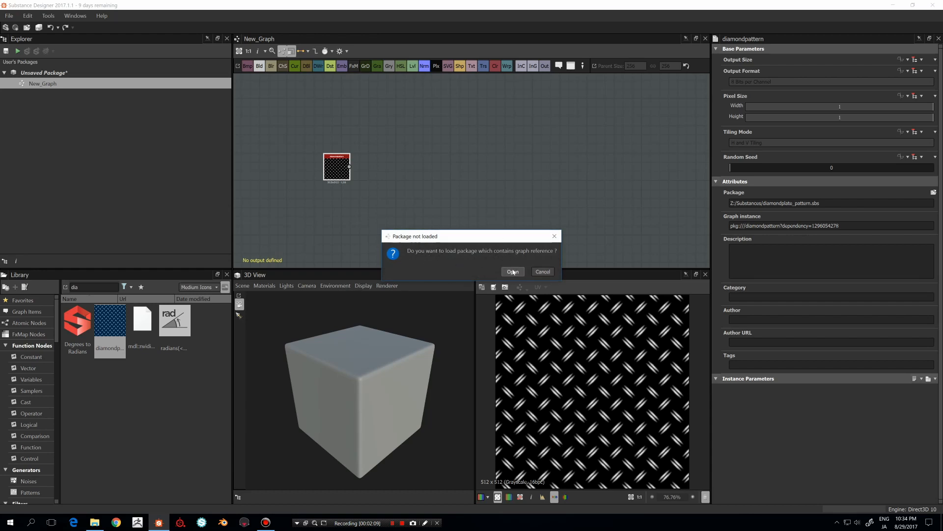
{"action": "left_click", "coordinate": [512, 271]}
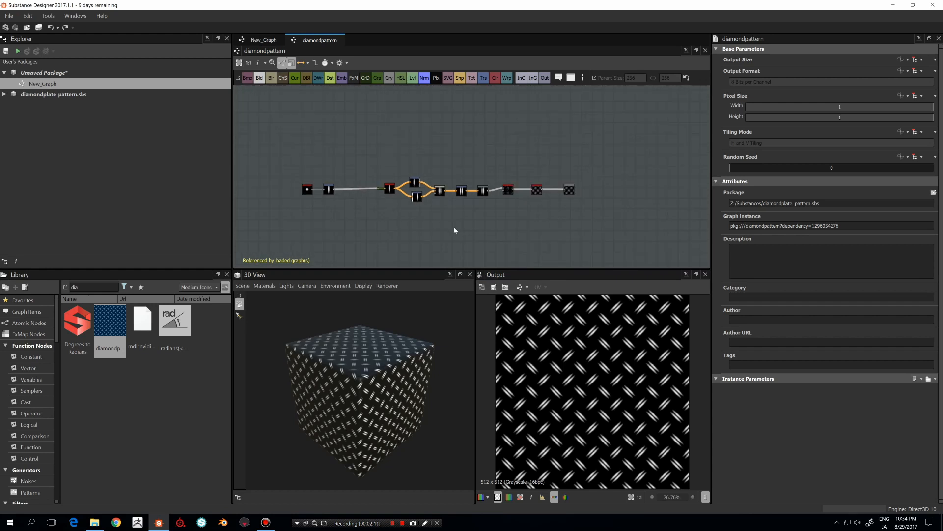
{"action": "left_click", "coordinate": [5, 94]}
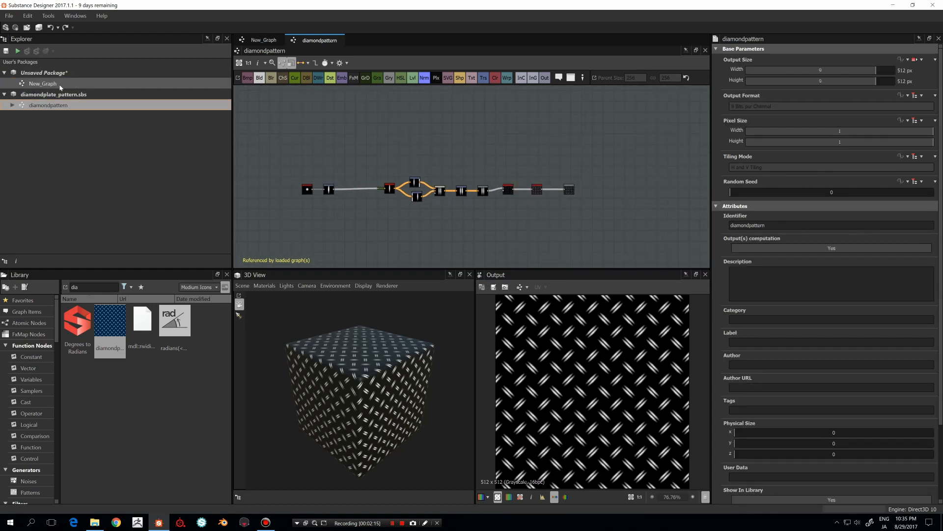
Step: Return to New_Graph, select the instance, and expand diamondpattern to reveal its output
{"action": "left_click", "coordinate": [43, 84]}
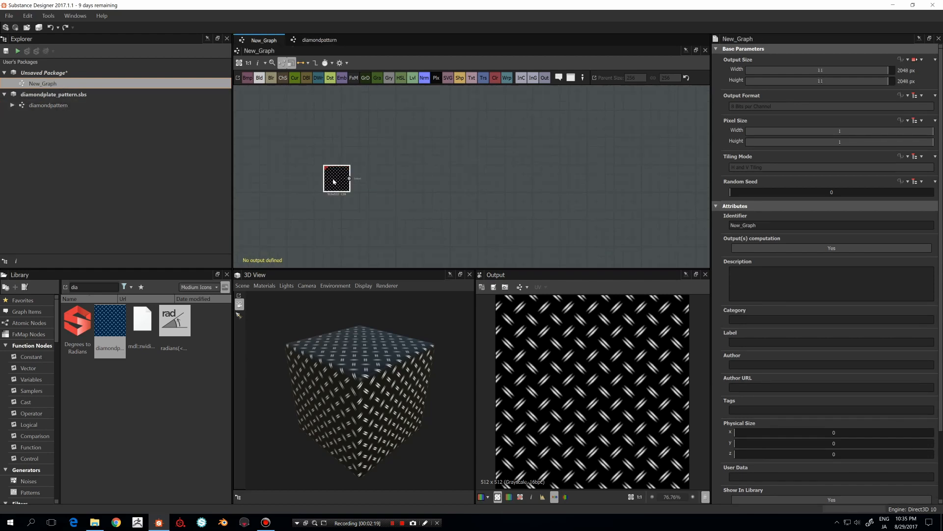
{"action": "left_click", "coordinate": [49, 105]}
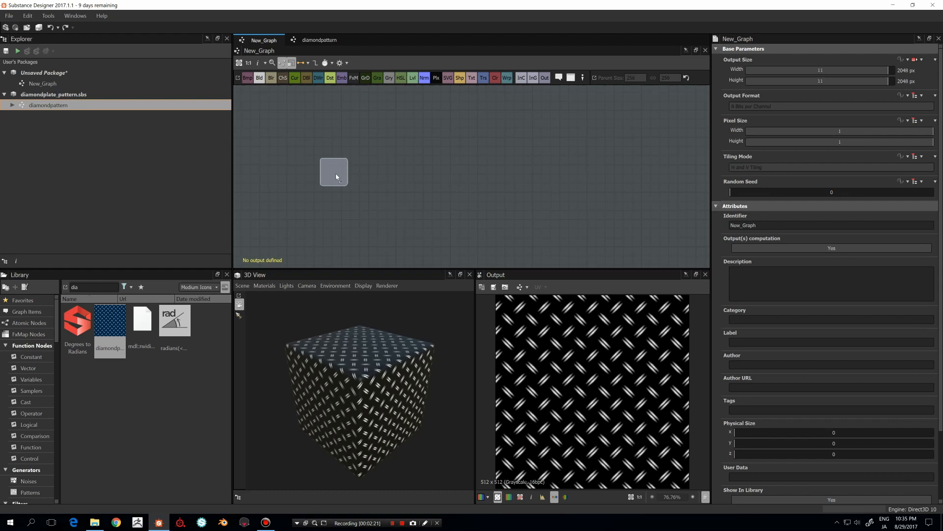
{"action": "left_click", "coordinate": [336, 174]}
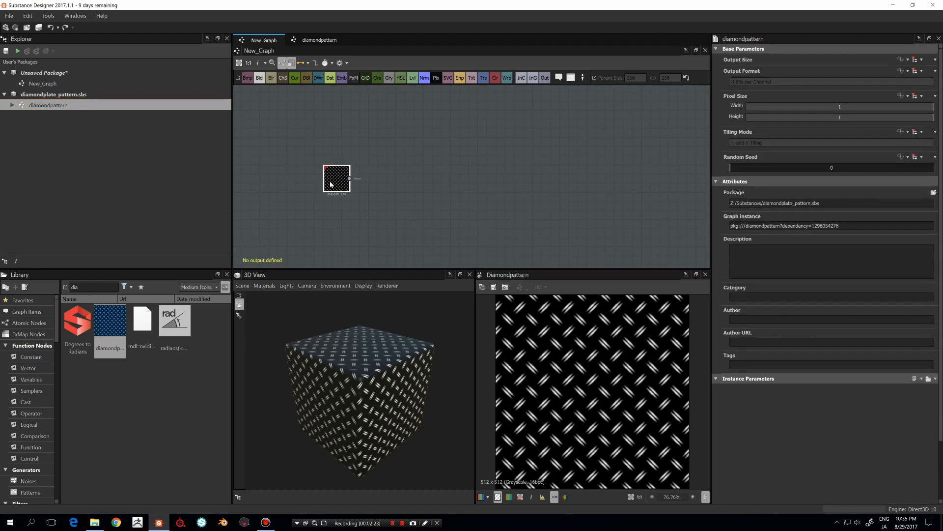
{"action": "mouse_move", "coordinate": [338, 179]}
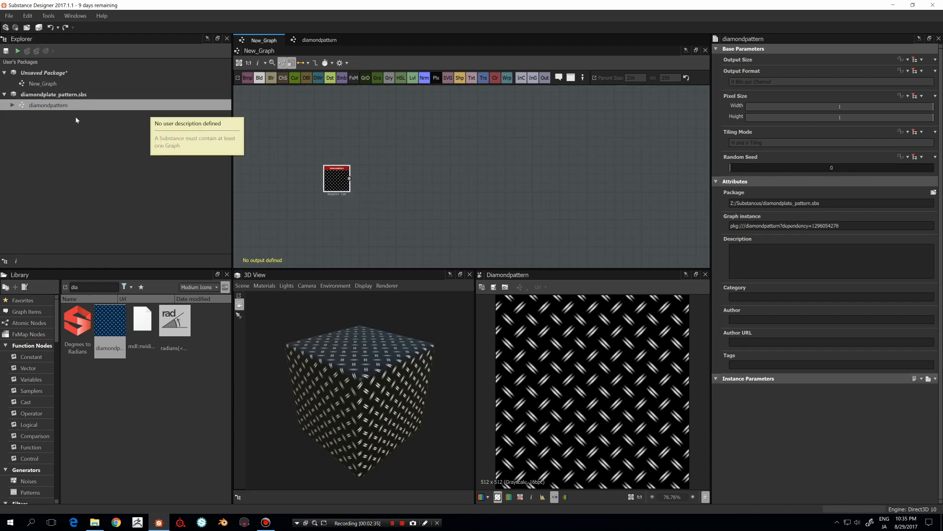
{"action": "left_click", "coordinate": [11, 104]}
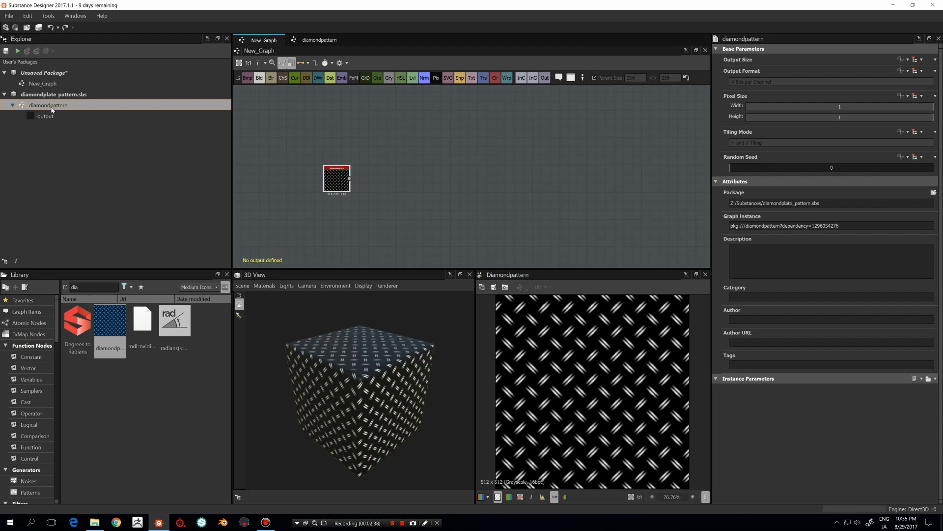
Step: Open diamondpattern, remove its old output node, and add a new Output node
{"action": "double_click", "coordinate": [47, 105]}
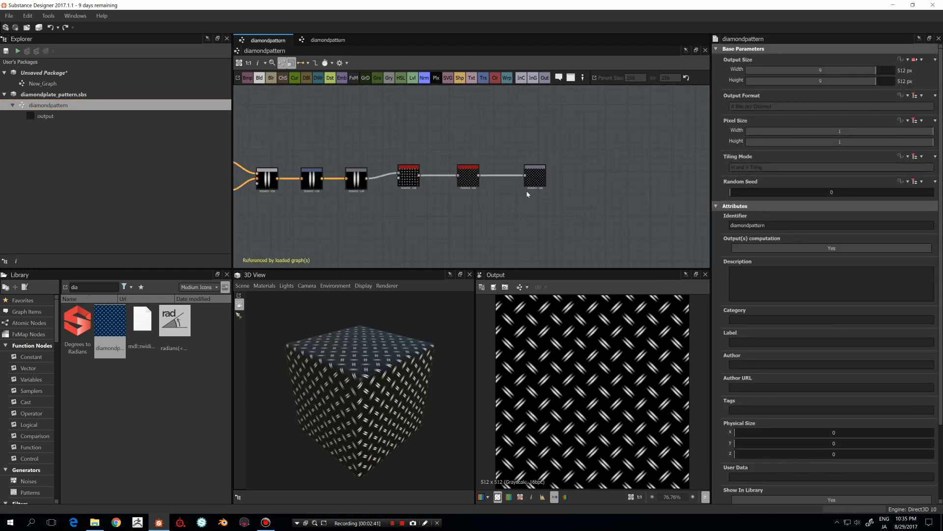
{"action": "left_click", "coordinate": [534, 176]}
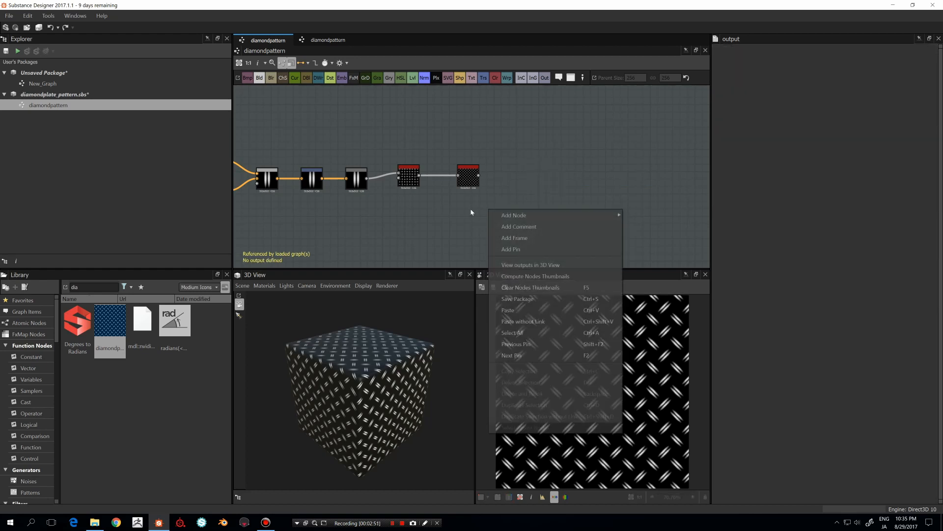
{"action": "mouse_move", "coordinate": [515, 215]}
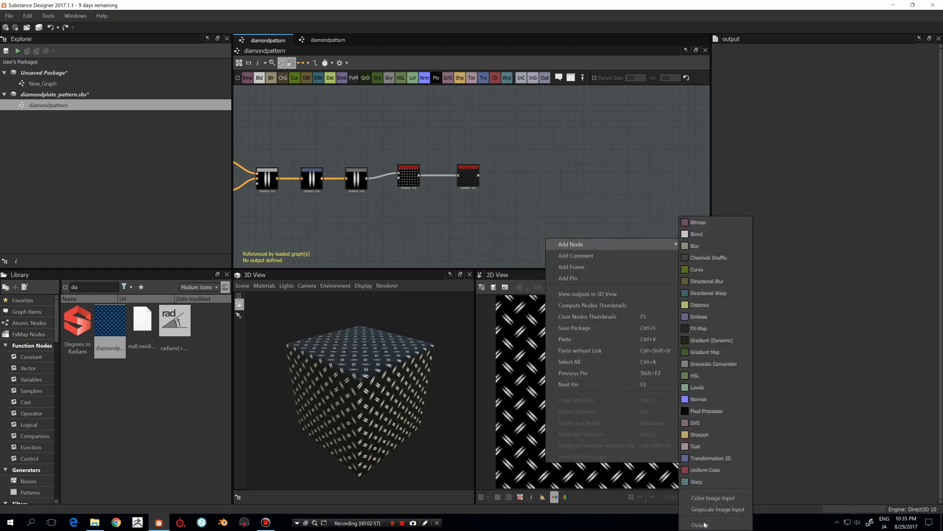
{"action": "left_click", "coordinate": [699, 524]}
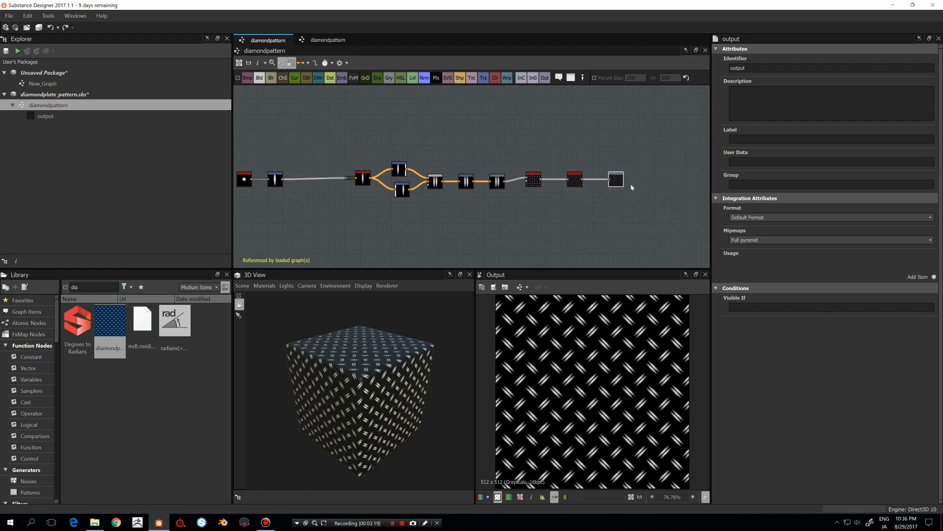
{"action": "left_click", "coordinate": [42, 84]}
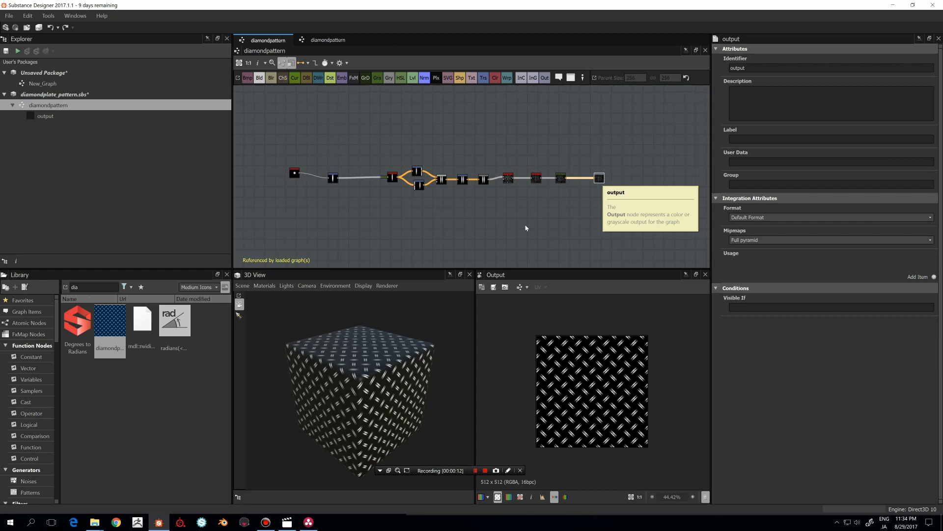
{"action": "mouse_move", "coordinate": [555, 228]}
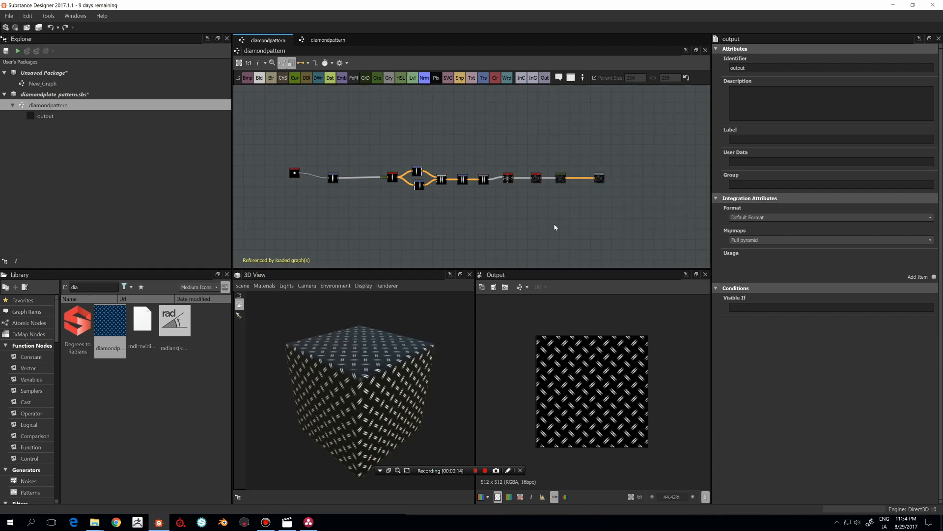
{"action": "mouse_move", "coordinate": [560, 255]}
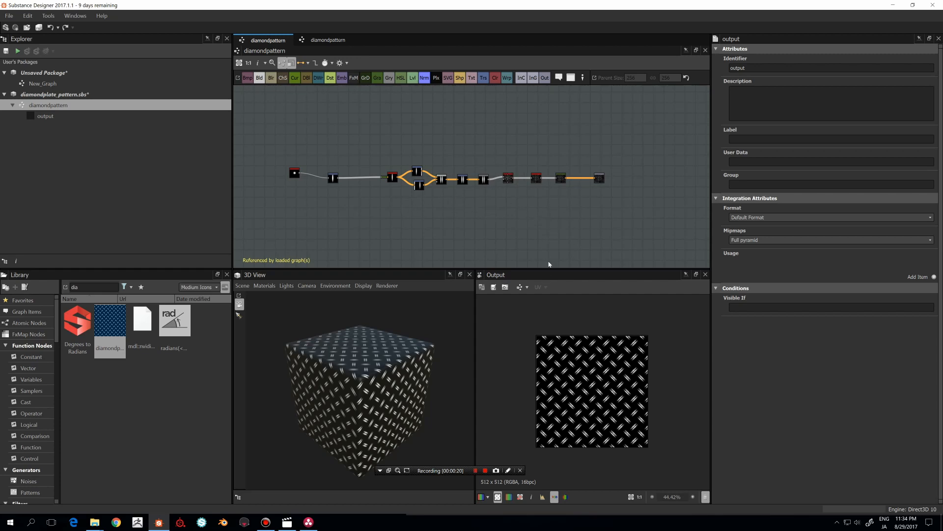
{"action": "mouse_move", "coordinate": [570, 210]}
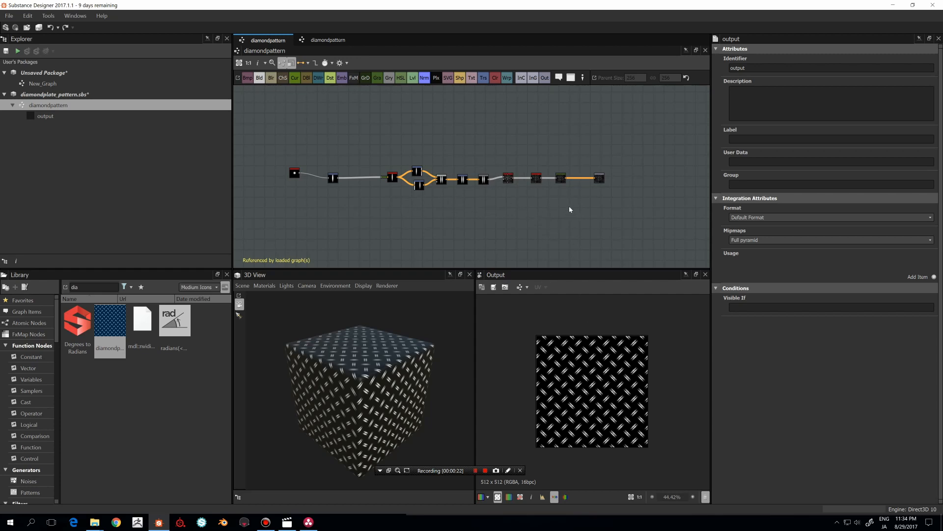
{"action": "mouse_move", "coordinate": [490, 199]}
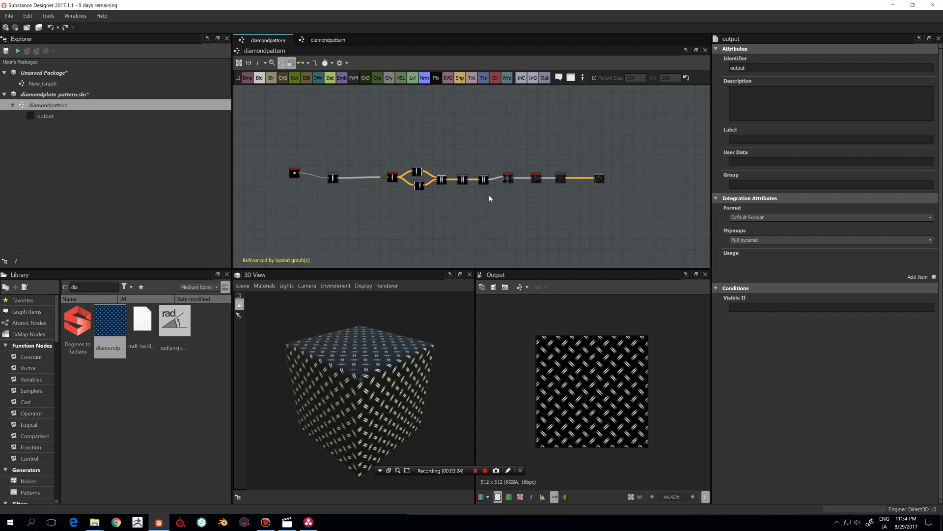
{"action": "mouse_move", "coordinate": [499, 216]}
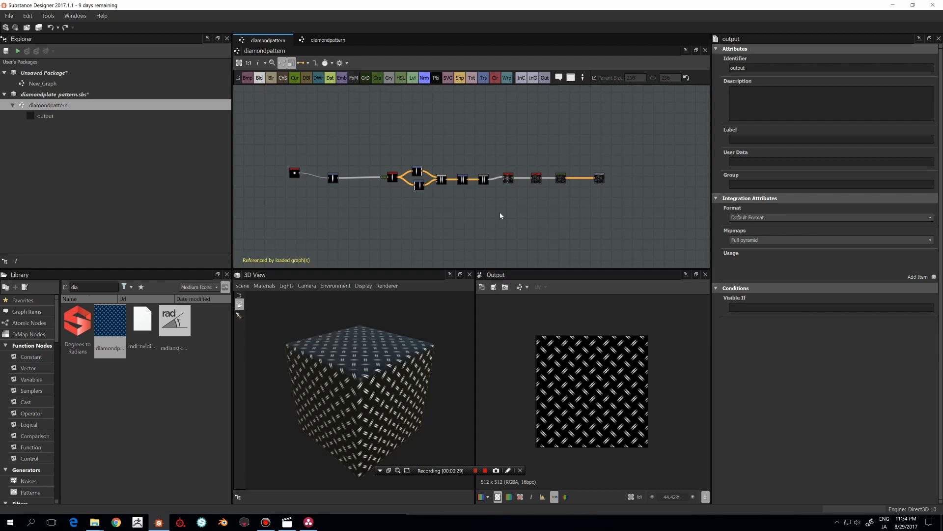
{"action": "mouse_move", "coordinate": [580, 198]}
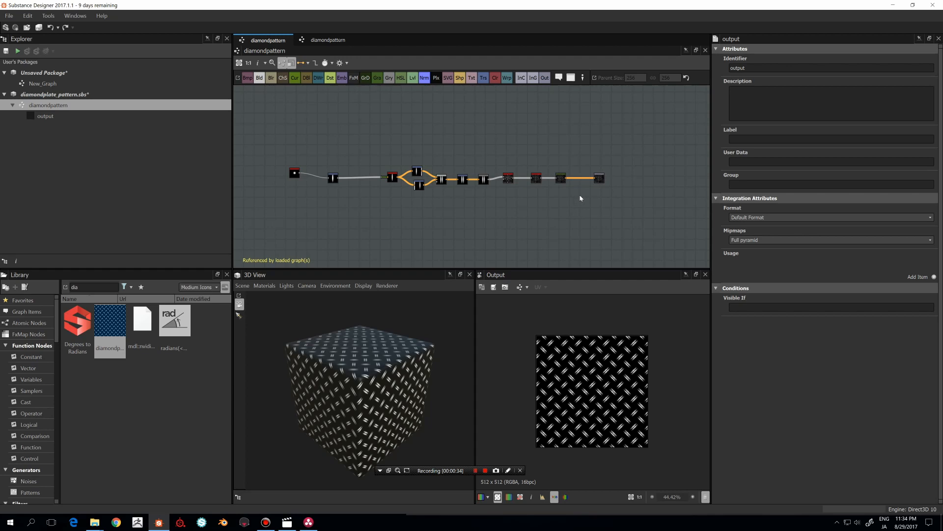
{"action": "mouse_move", "coordinate": [103, 142]}
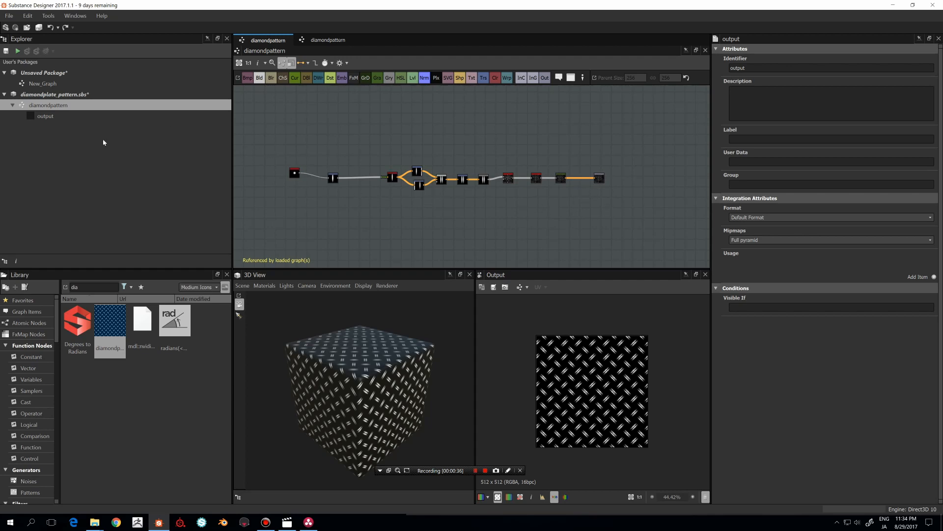
Step: Add a Color Image Input node to diamondpattern, placed below the chain
{"action": "left_click", "coordinate": [45, 116]}
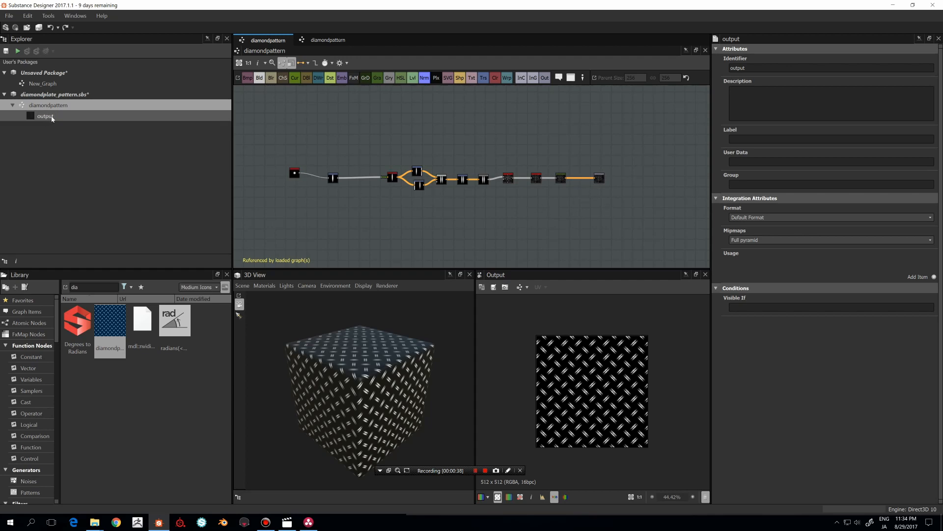
{"action": "right_click", "coordinate": [523, 209]}
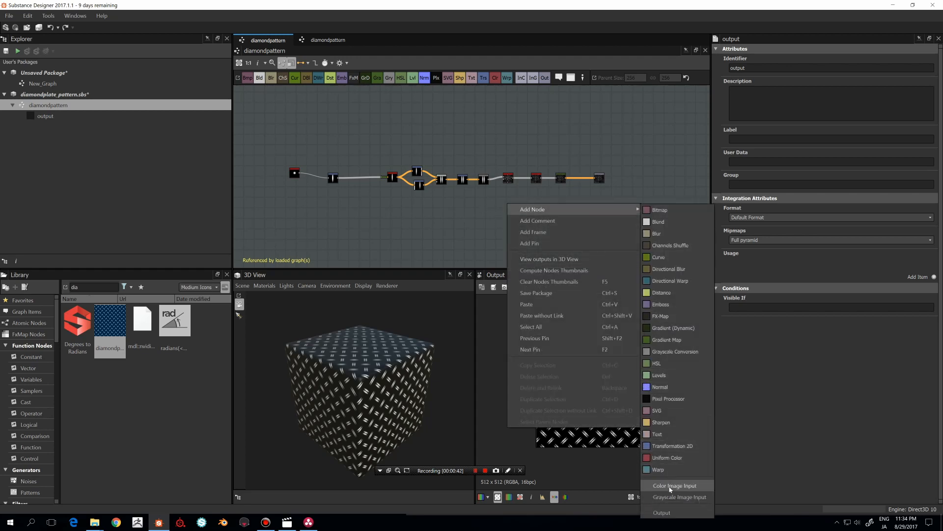
{"action": "left_click", "coordinate": [674, 485]}
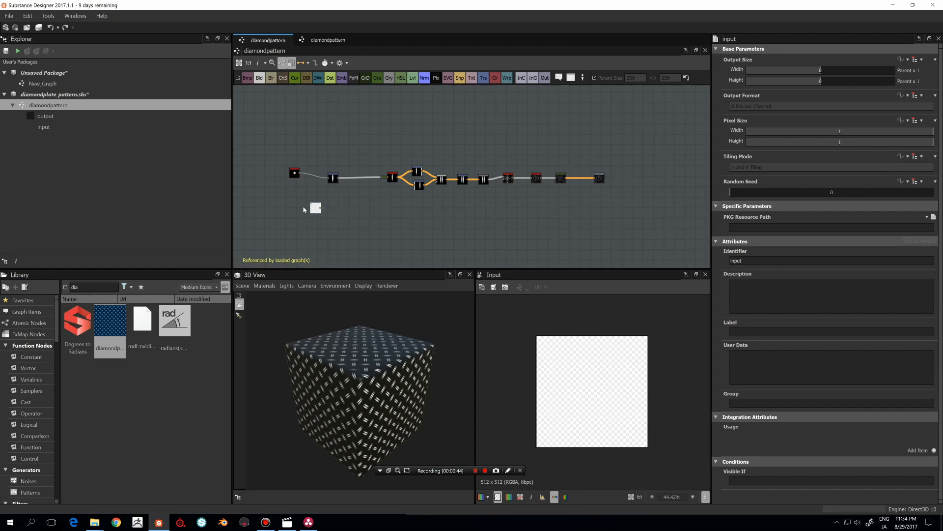
{"action": "left_click_drag", "start_coordinate": [315, 207], "coordinate": [276, 198]}
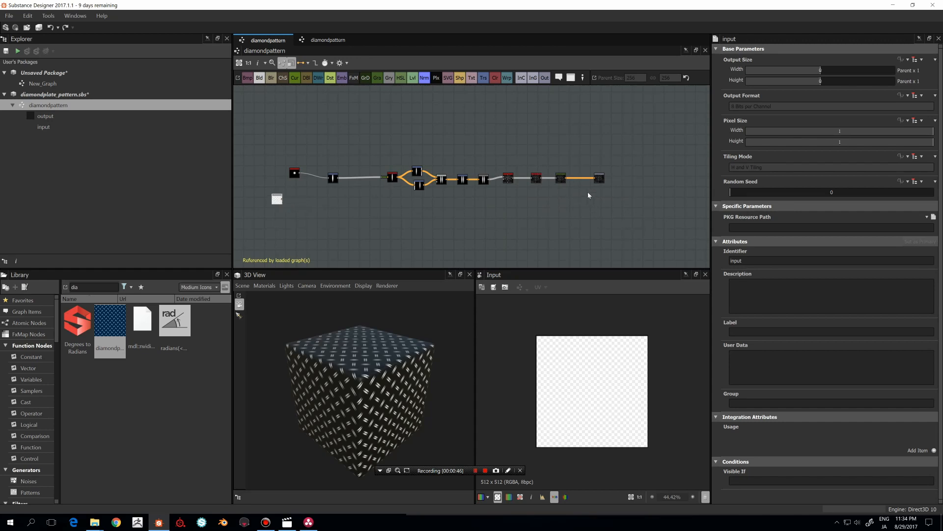
{"action": "mouse_move", "coordinate": [542, 197]}
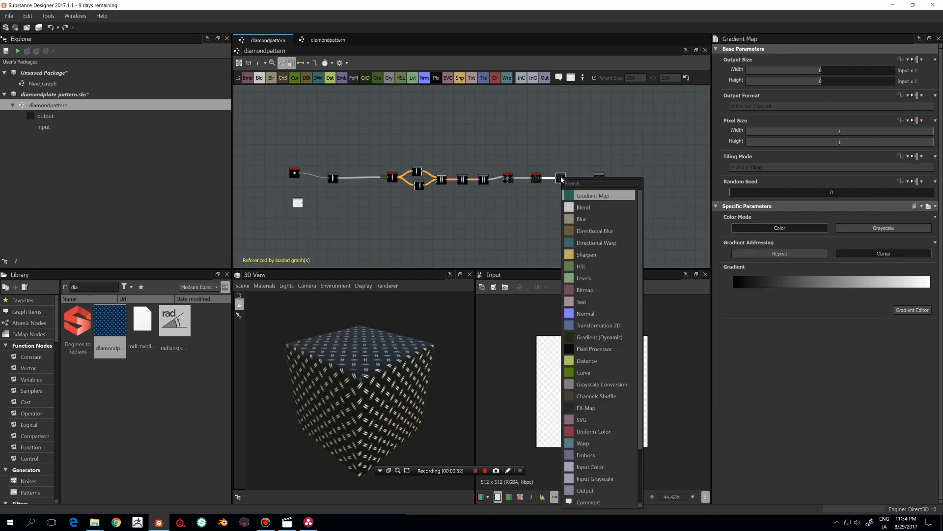
Step: Insert a Blend after Gradient Map, fed by the colour input, in Add (Linear Dodge) mode
{"action": "left_click", "coordinate": [583, 207]}
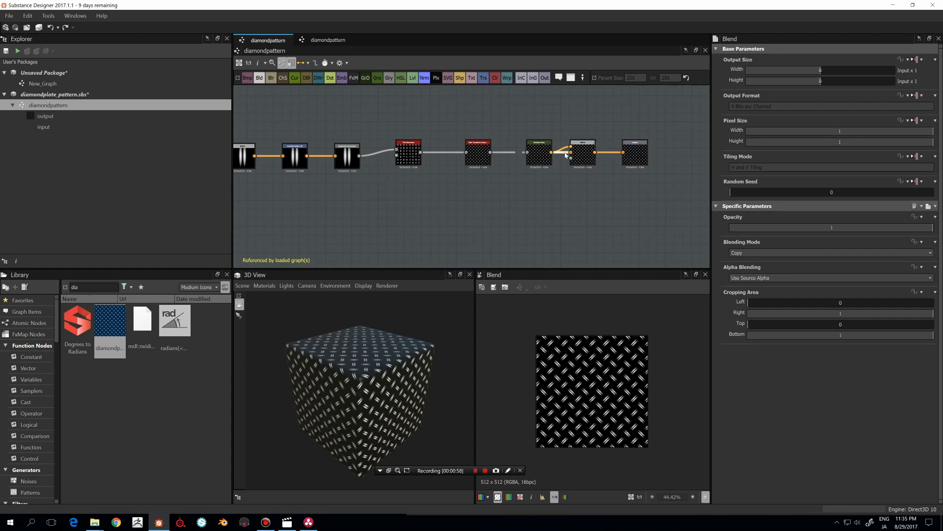
{"action": "left_click", "coordinate": [538, 152]}
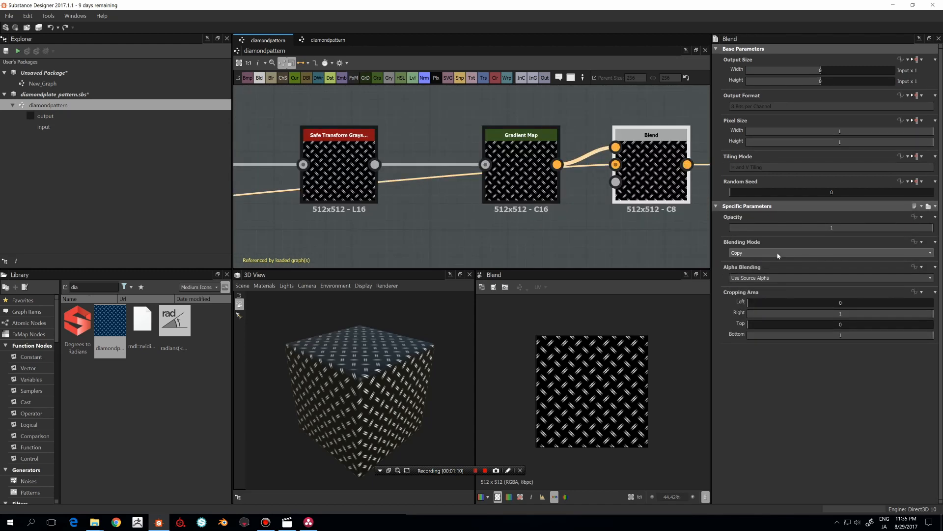
{"action": "left_click", "coordinate": [829, 252]}
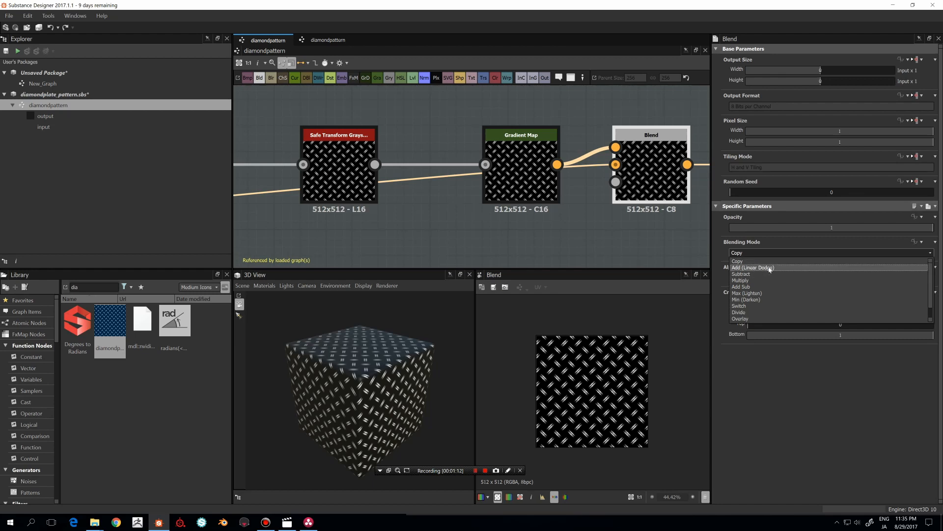
{"action": "left_click", "coordinate": [753, 267]}
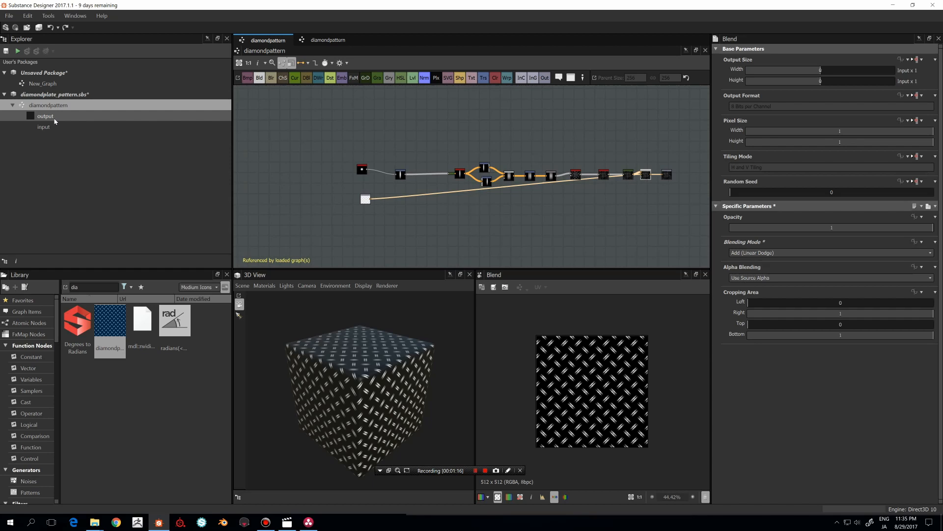
Step: In New_Graph, add an orange Uniform Color node feeding the diamondpattern instance
{"action": "left_click", "coordinate": [42, 83]}
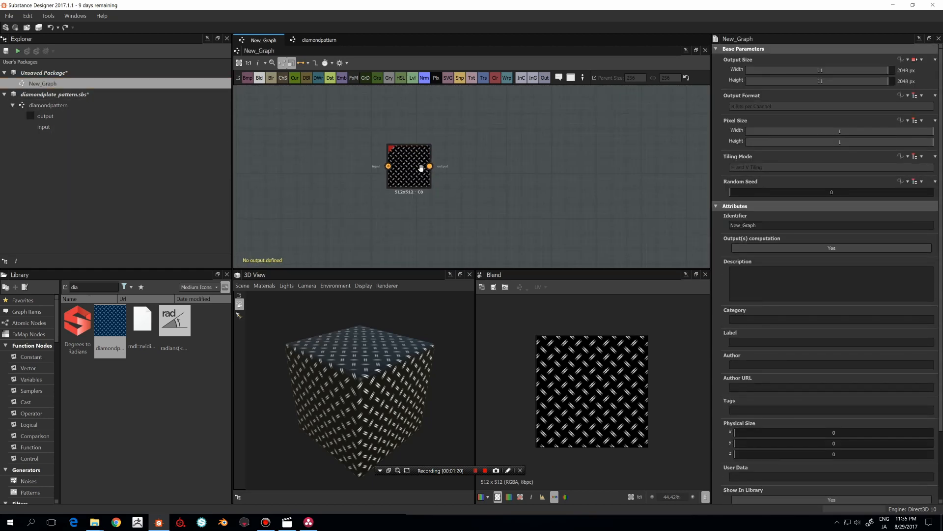
{"action": "left_click_drag", "start_coordinate": [408, 167], "coordinate": [447, 185]}
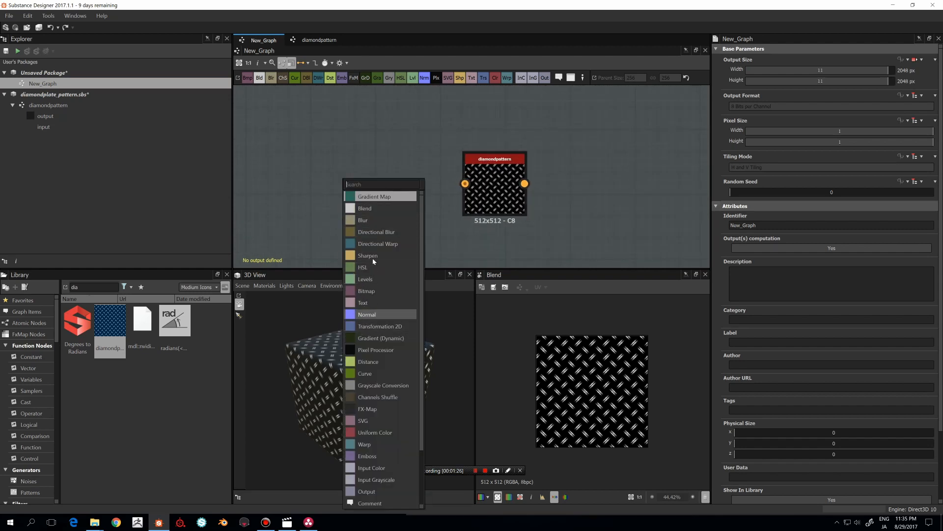
{"action": "type", "text": "un"}
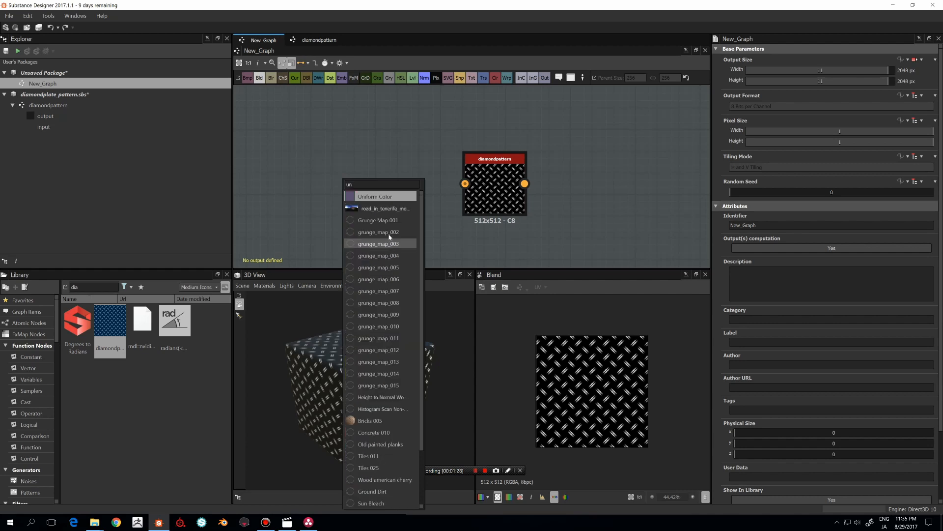
{"action": "left_click", "coordinate": [375, 196]}
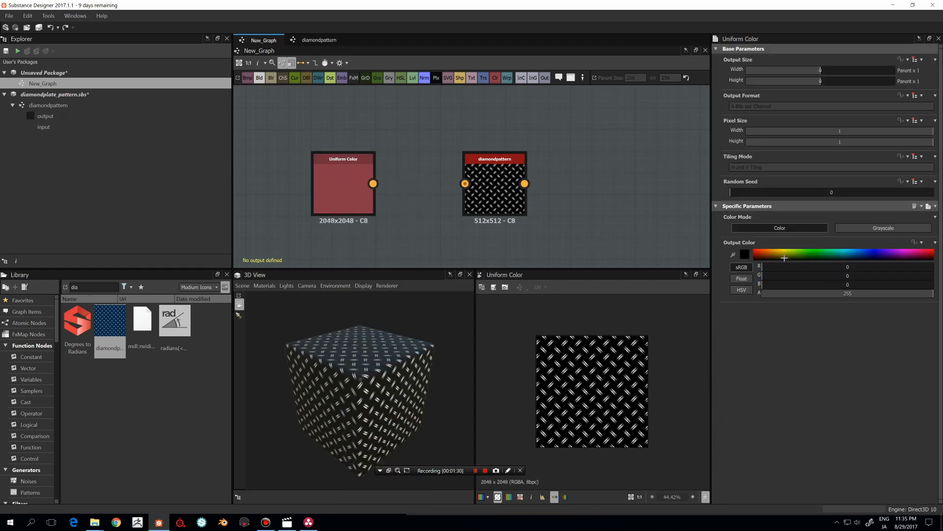
{"action": "left_click", "coordinate": [785, 257]}
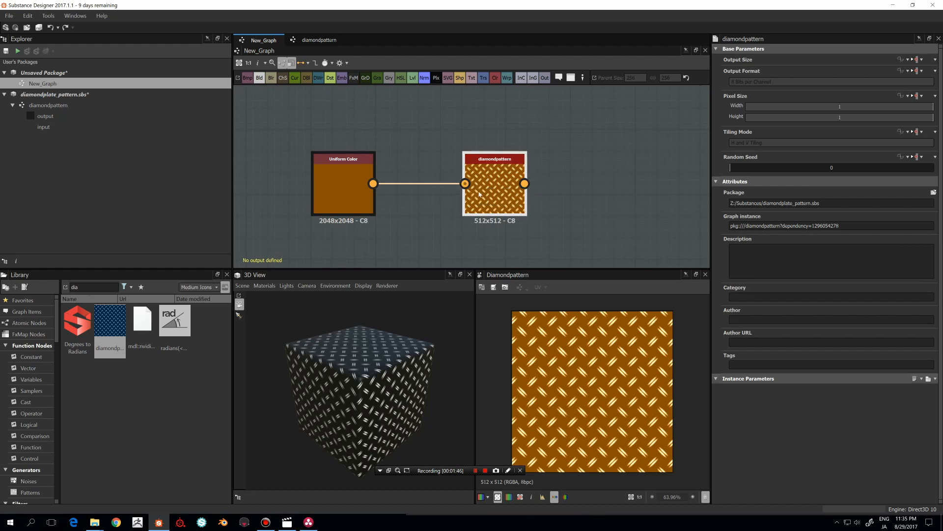
Step: Delete the Uniform Color node, leaving only the grayscale diamondpattern instance in New_Graph
{"action": "left_click", "coordinate": [493, 183]}
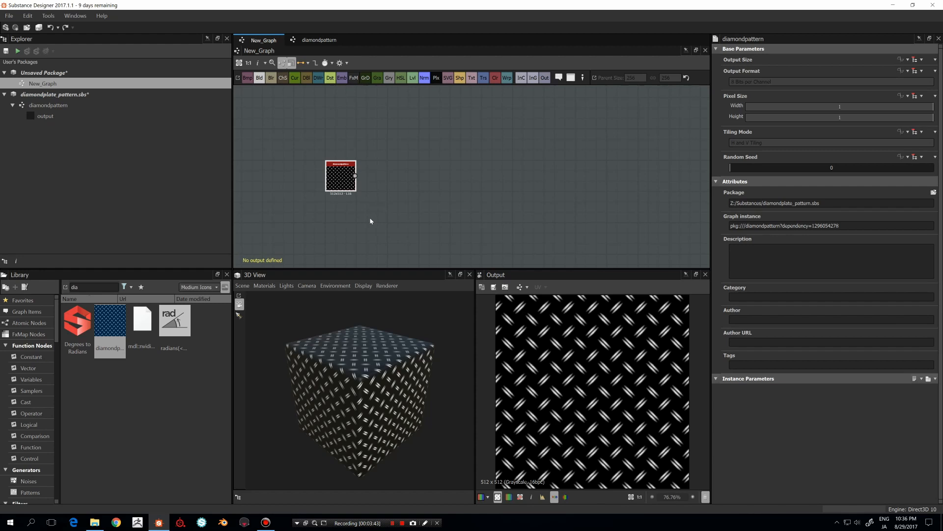
{"action": "mouse_move", "coordinate": [287, 174]}
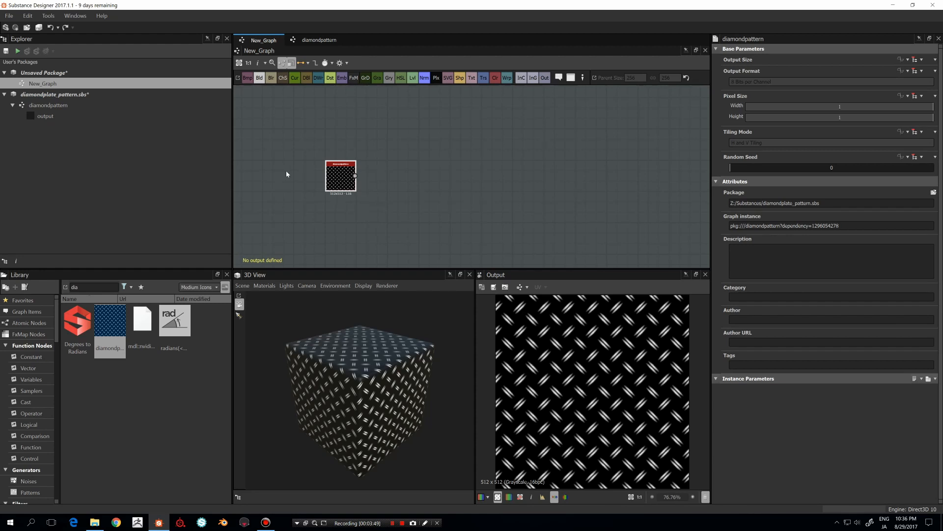